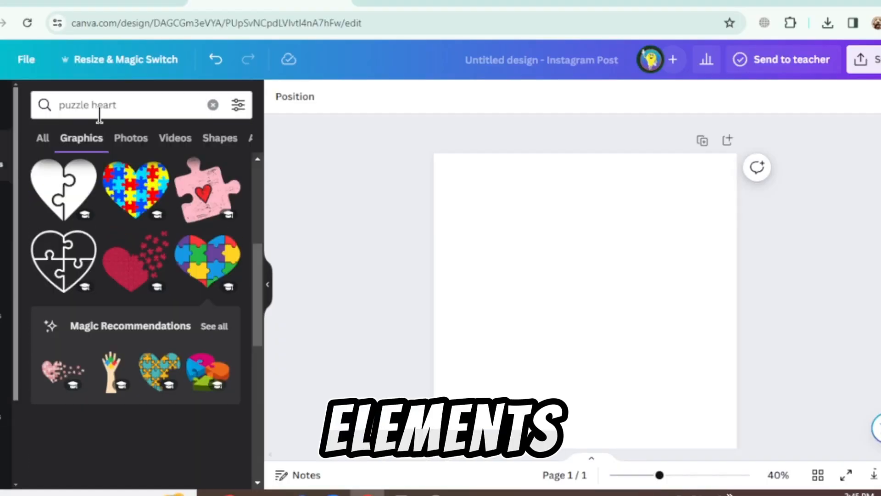
# - Search Elements for 'puzzle heart' and add the black puzzle-heart graphic to the page
pyautogui.click(212, 105)
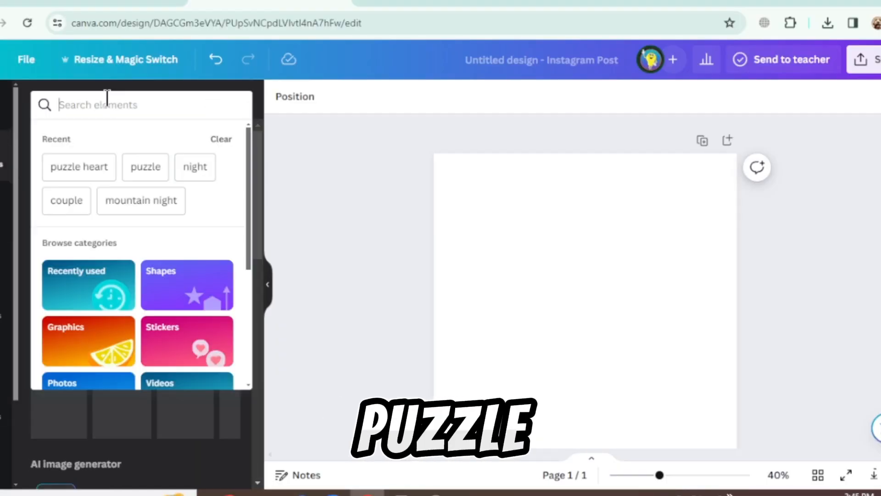
pyautogui.click(79, 166)
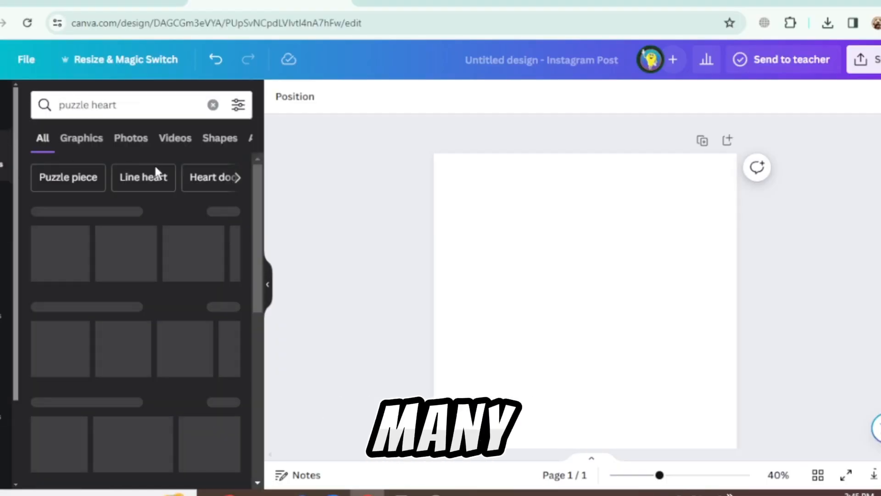
pyautogui.click(81, 138)
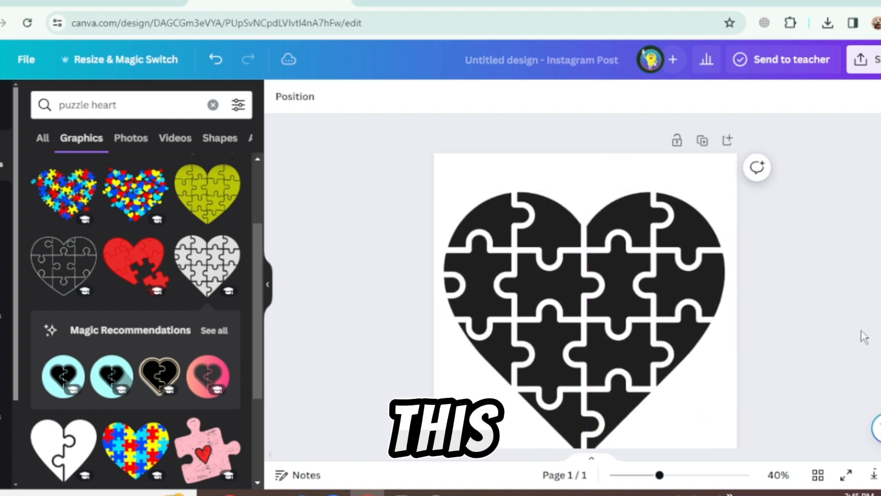
pyautogui.click(585, 287)
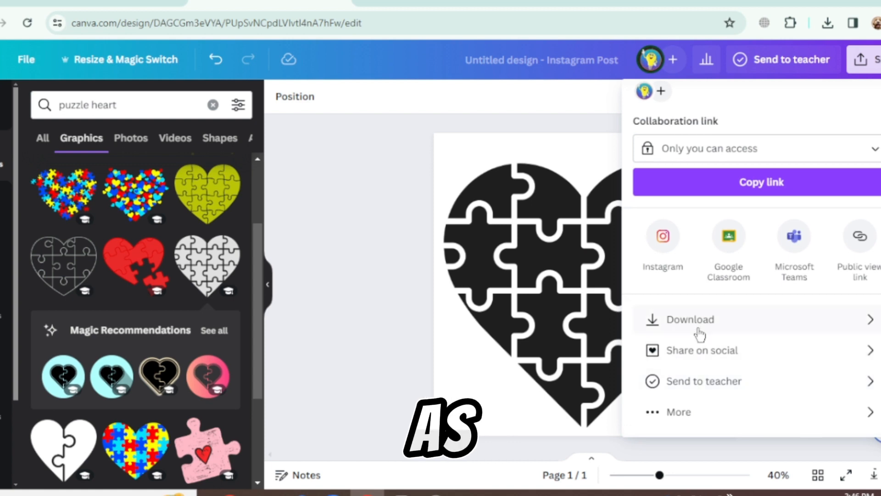
# - Download the puzzle heart design as a transparent-background SVG
pyautogui.click(689, 320)
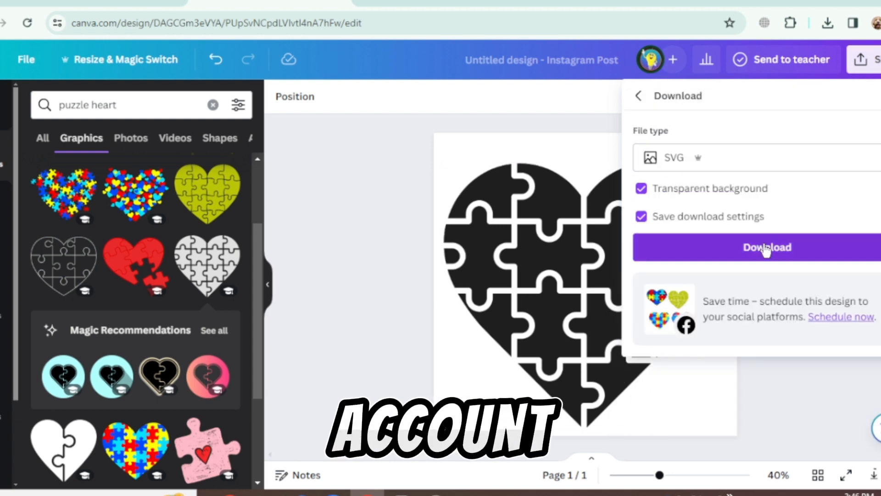
pyautogui.click(767, 247)
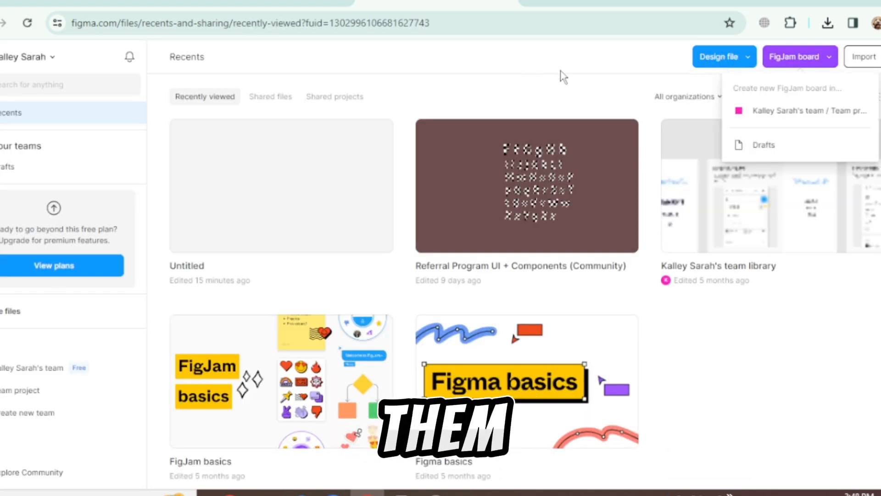
# - Open the Untitled design file and widen its frame to 2684 × 2245
pyautogui.click(719, 56)
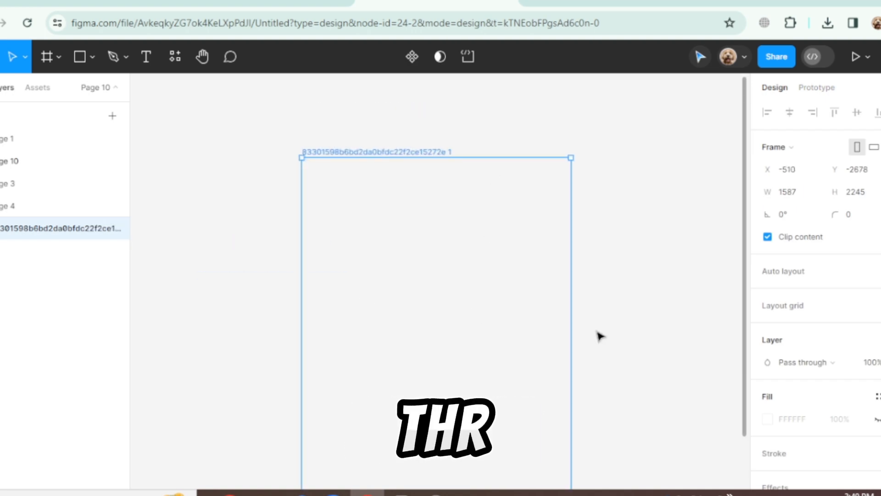
pyautogui.moveTo(570, 158); pyautogui.dragTo(664, 158)
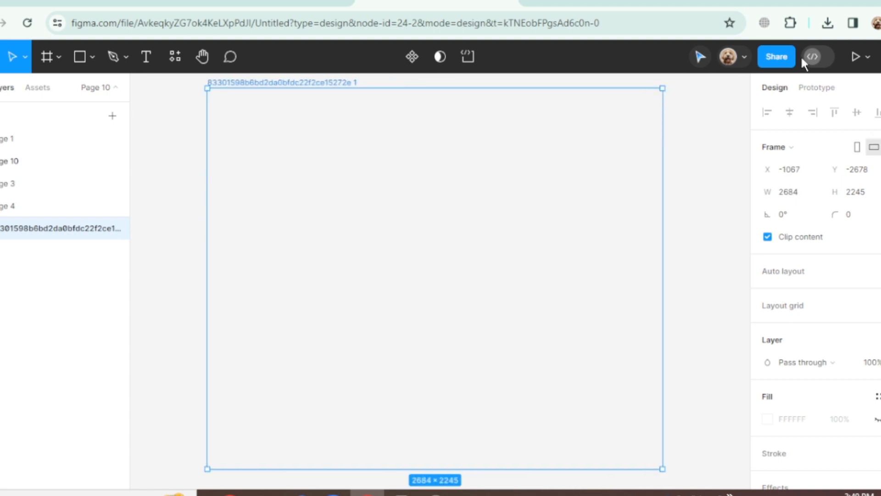
# - Import the downloaded SVG heart and replace its pieces' black fills with a checkered pattern
pyautogui.click(826, 23)
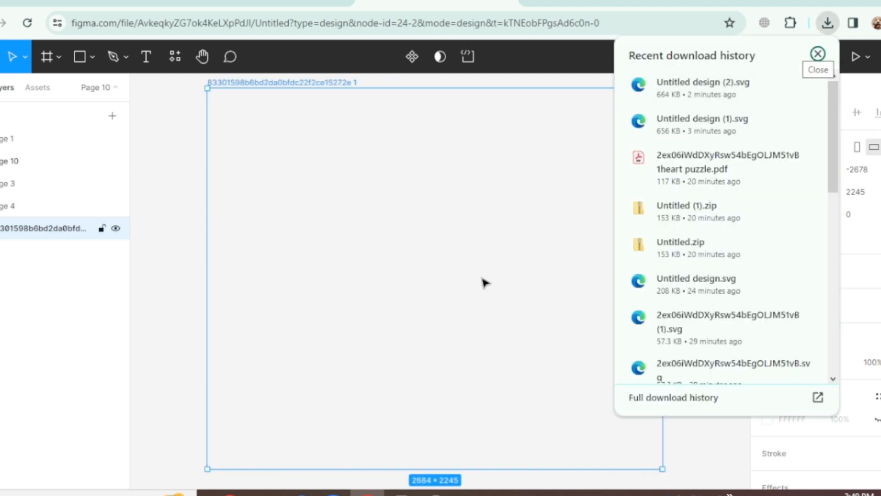
pyautogui.click(818, 54)
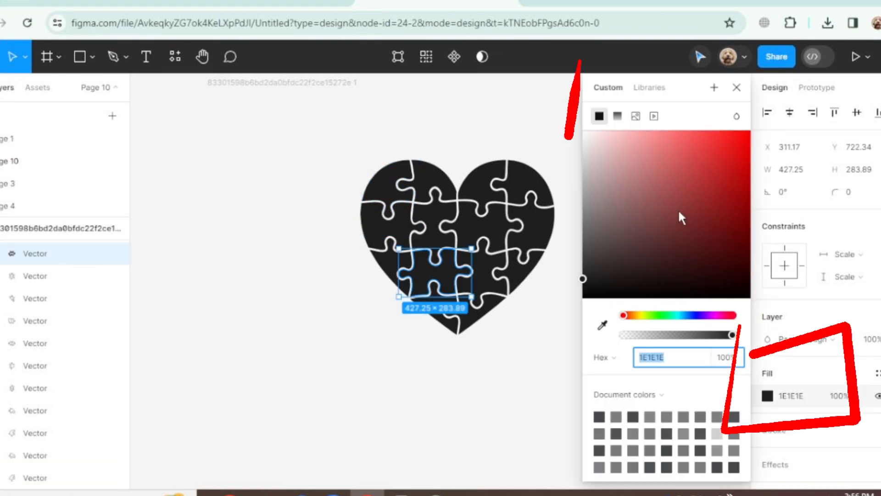
pyautogui.click(35, 276)
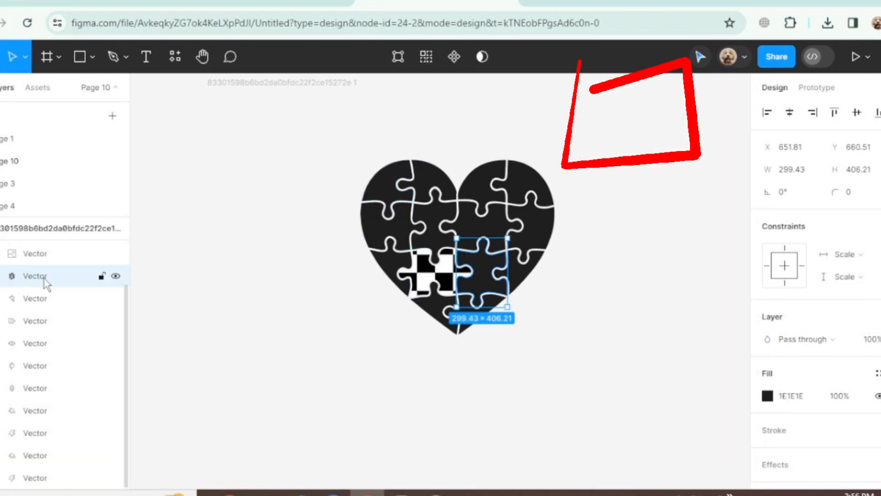
pyautogui.click(768, 395)
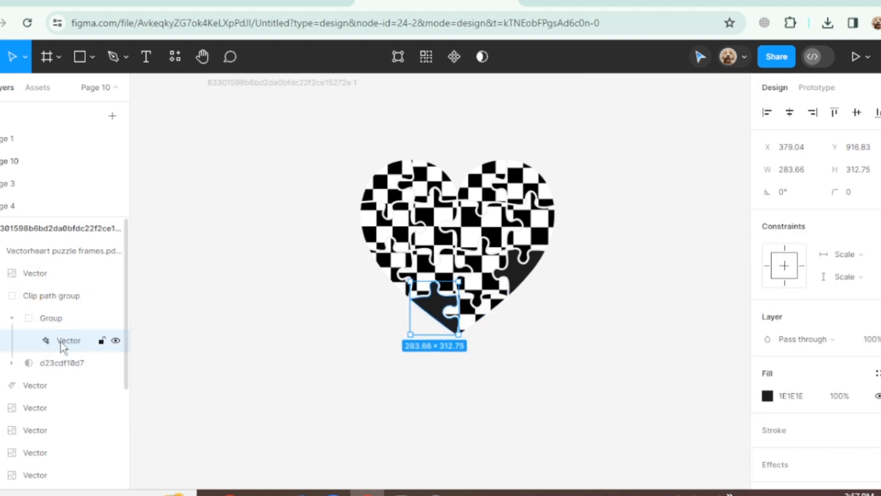
pyautogui.click(767, 396)
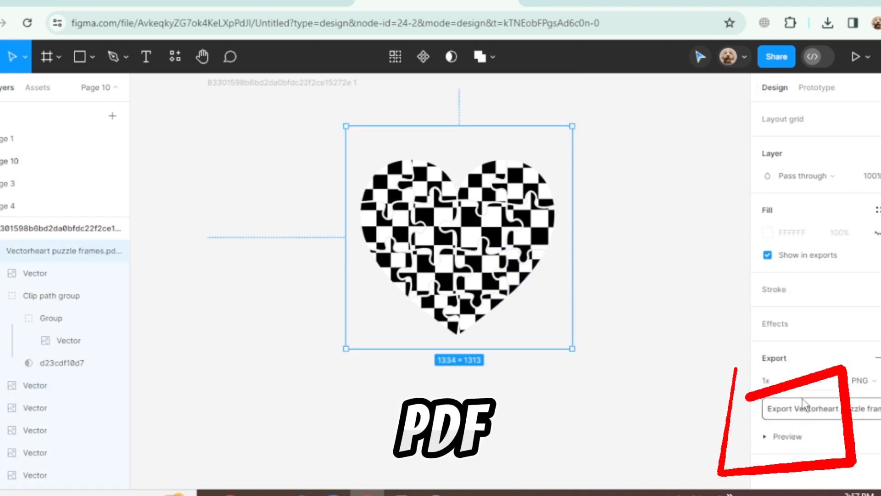
# - Switch the frame export to PDF with the suffix 'heart'
pyautogui.click(861, 380)
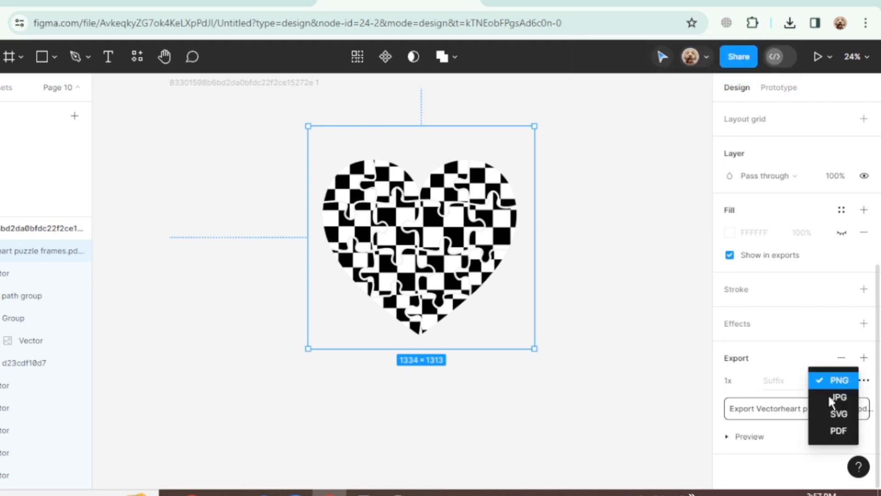
pyautogui.click(839, 431)
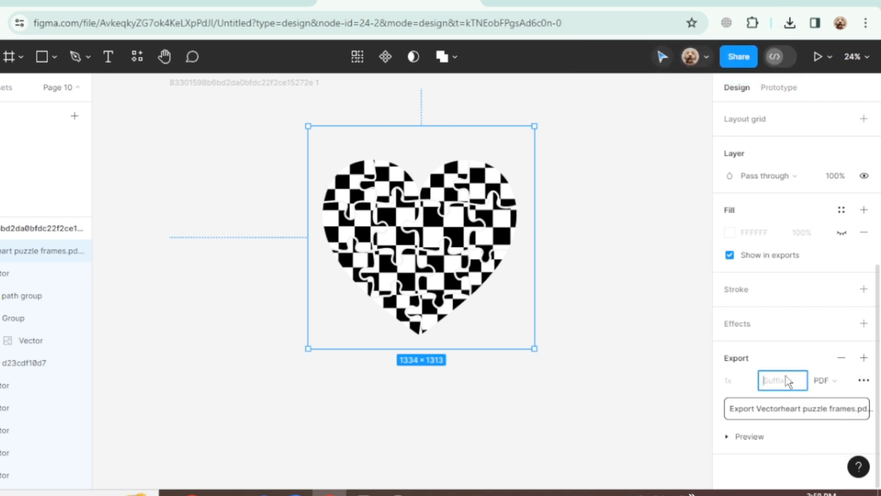
pyautogui.write('heart')
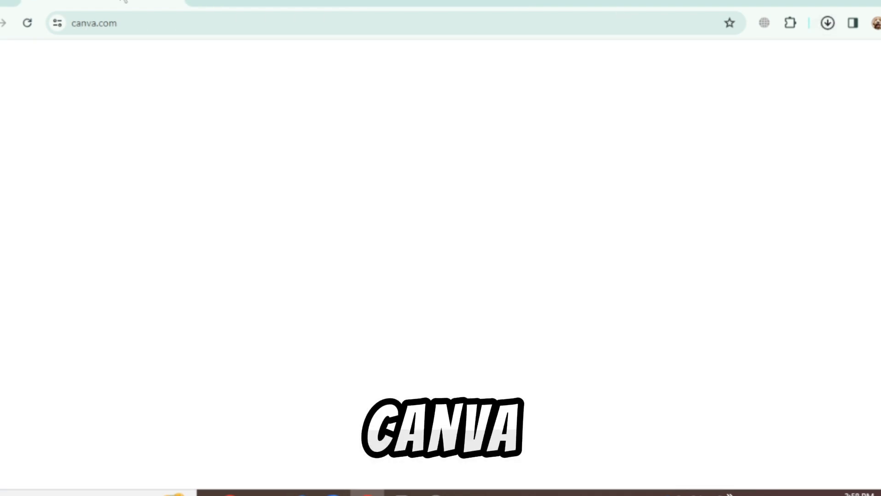
# - Import the downloaded heart PDF into Canva from the browser downloads
pyautogui.click(827, 23)
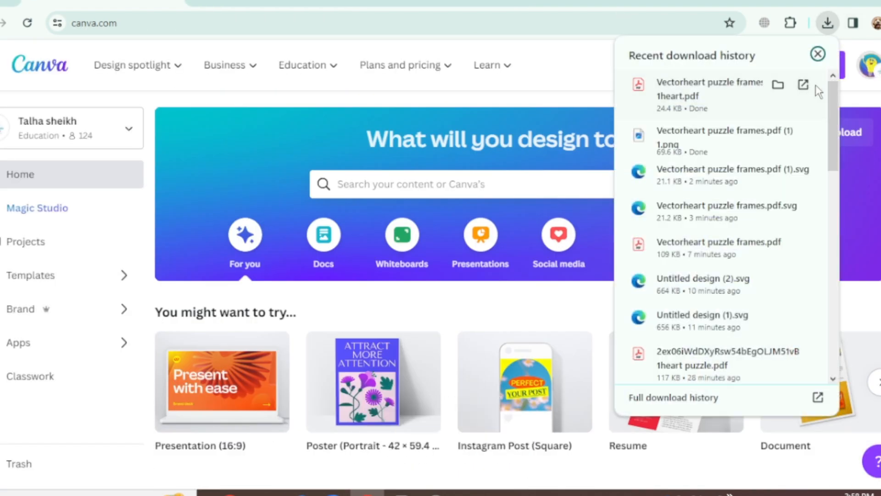
pyautogui.scroll(-3)
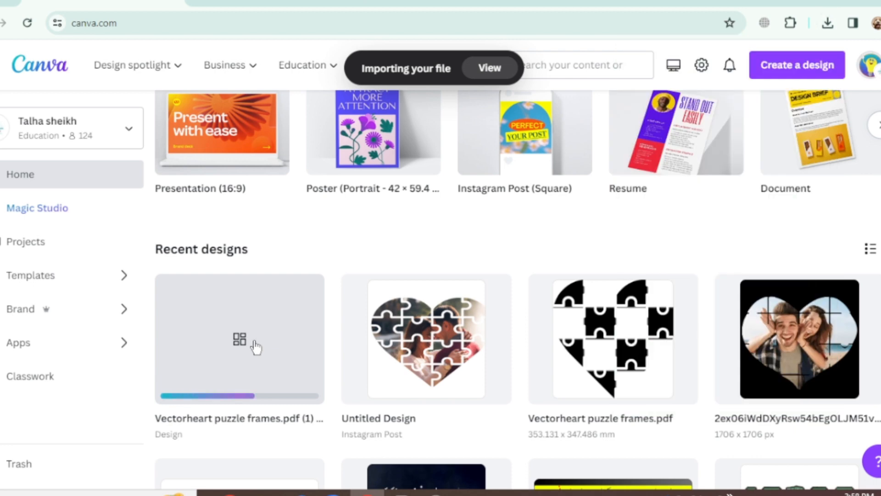
pyautogui.click(240, 338)
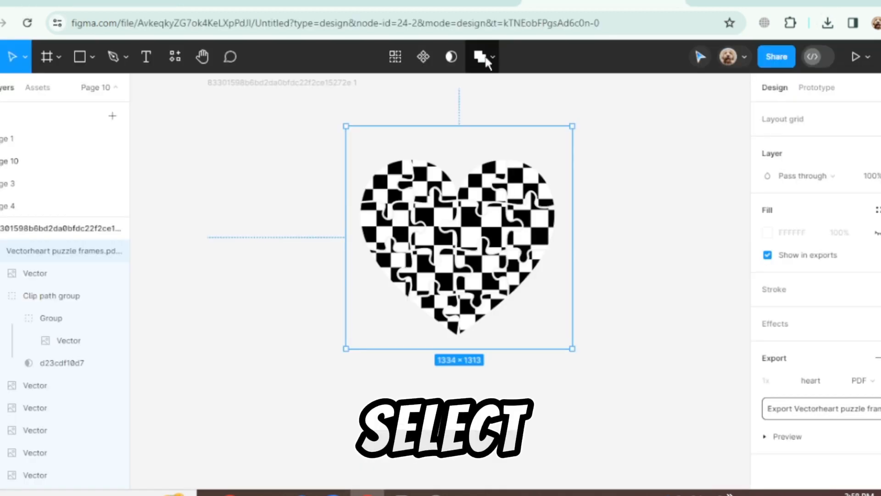
# - Union the selected puzzle pieces into one shape via Boolean operations
pyautogui.click(476, 56)
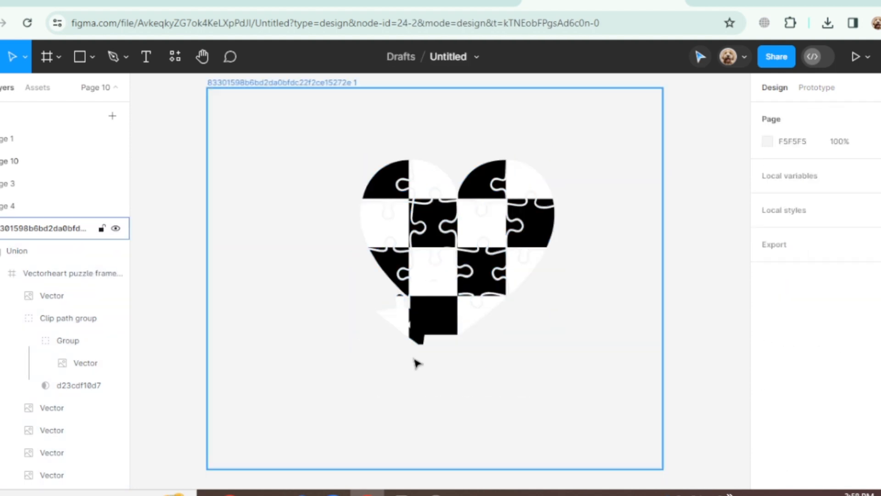
pyautogui.click(63, 272)
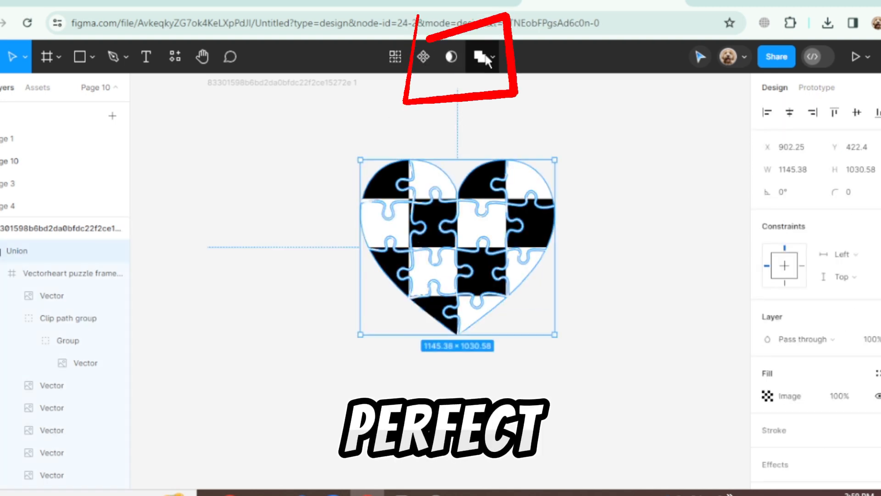
pyautogui.click(477, 56)
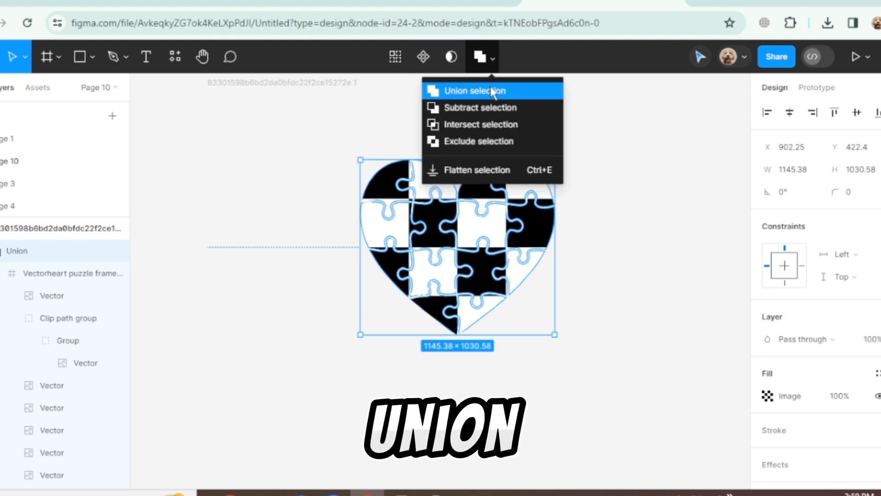
pyautogui.click(476, 90)
pyautogui.write('union heart')
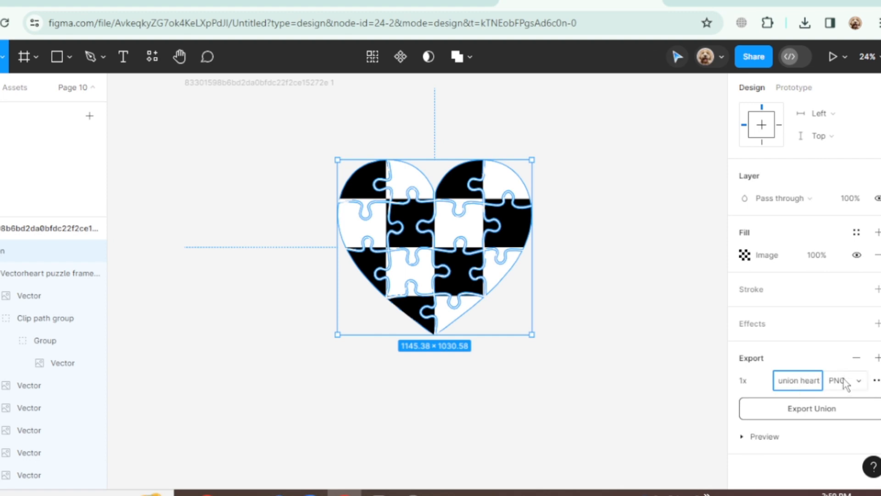
# - Change the Union heart's export format and export with suffix 'union heart'
pyautogui.click(843, 381)
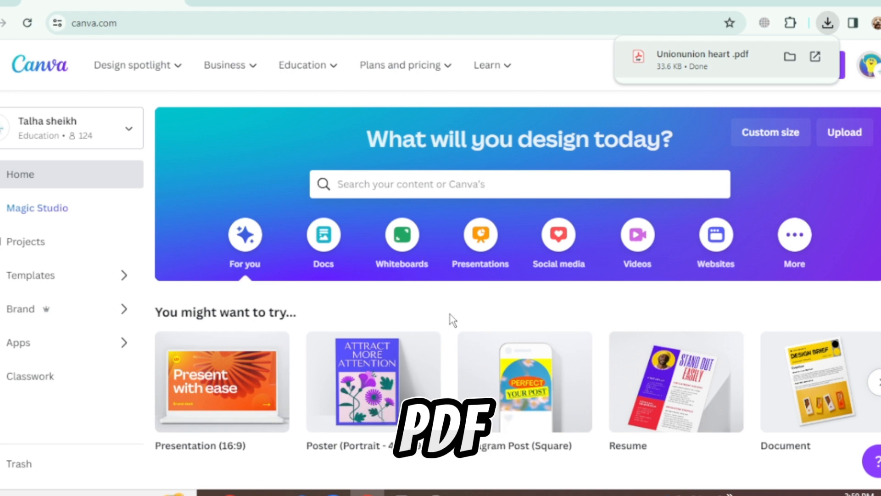
# - Open the imported union heart design from Canva's Recent designs
pyautogui.scroll(-3)
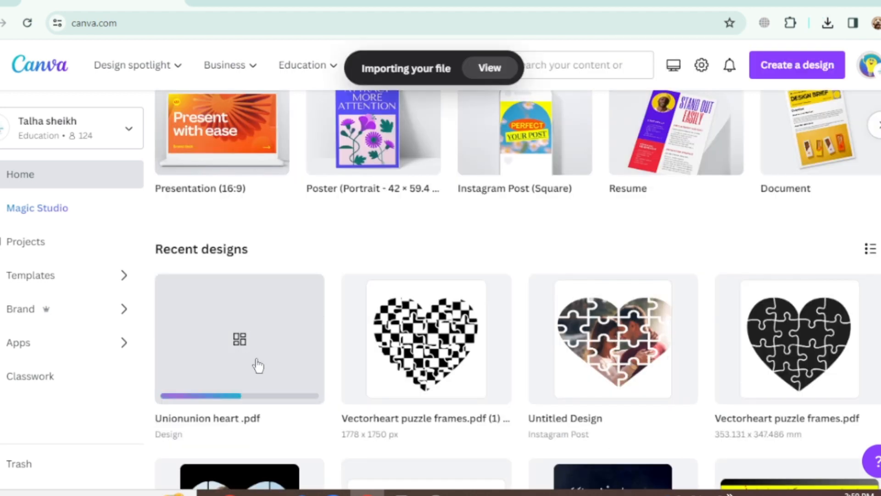
pyautogui.click(239, 337)
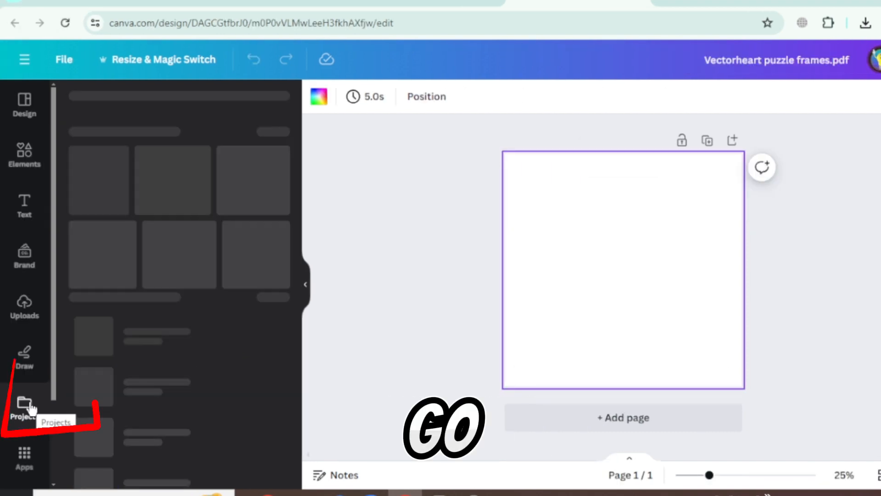
# - Add the union heart design from Projects as page 2 and select it
pyautogui.click(24, 405)
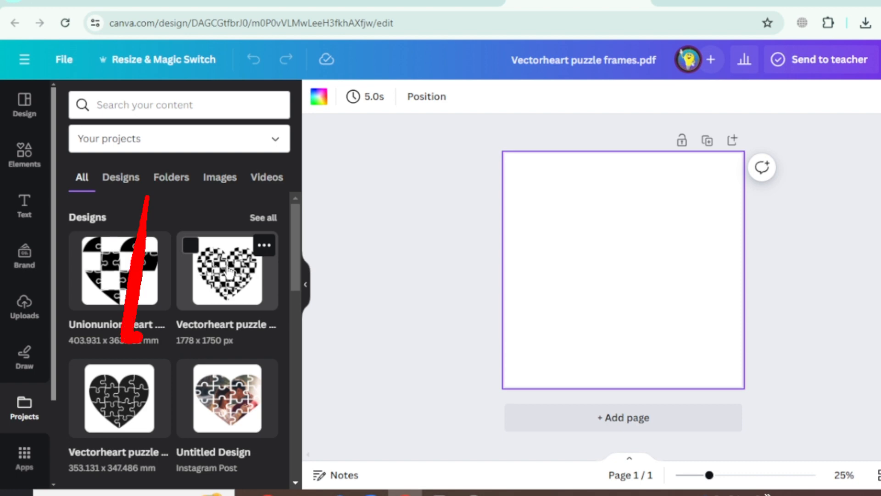
pyautogui.click(227, 270)
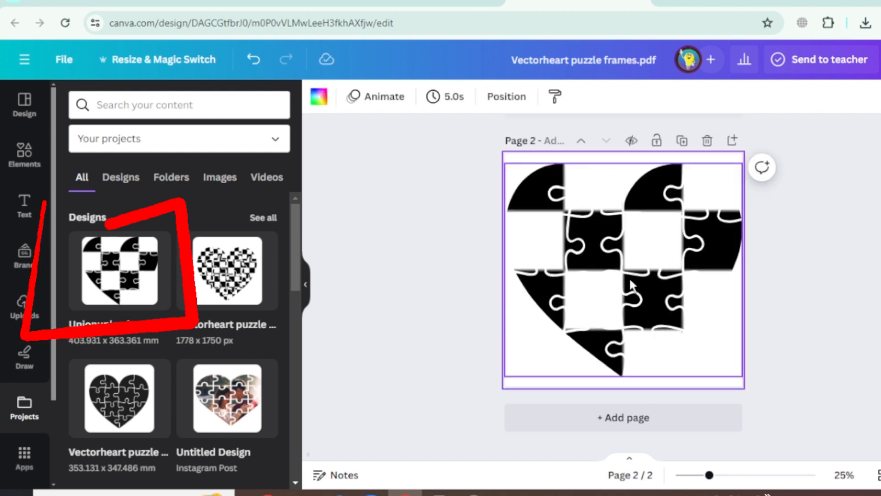
pyautogui.click(623, 270)
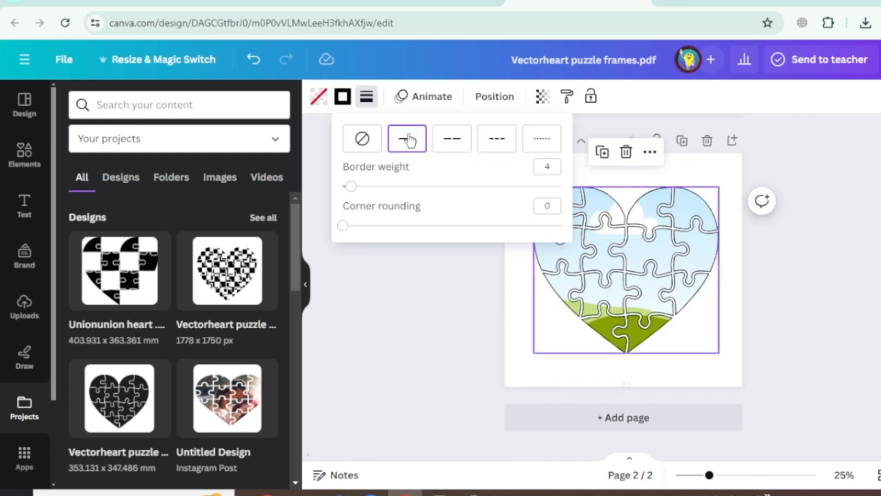
# - Give the page 2 heart frame a solid border line
pyautogui.click(361, 138)
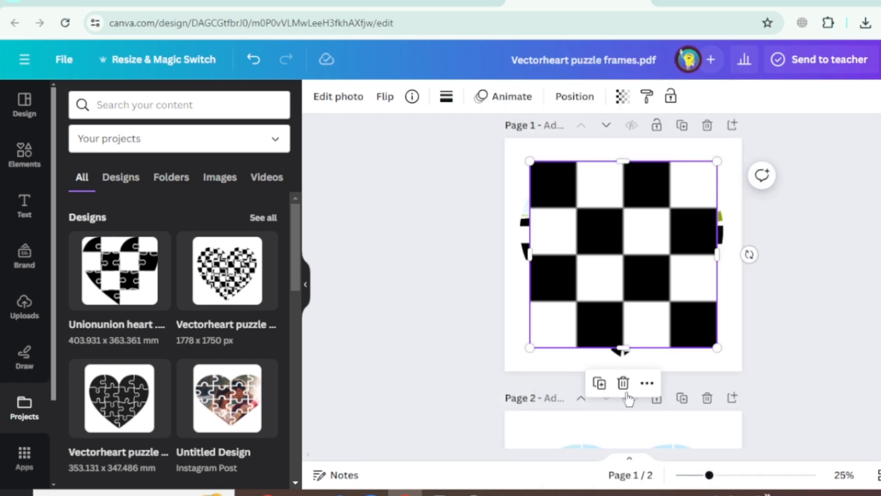
pyautogui.moveTo(589, 378)
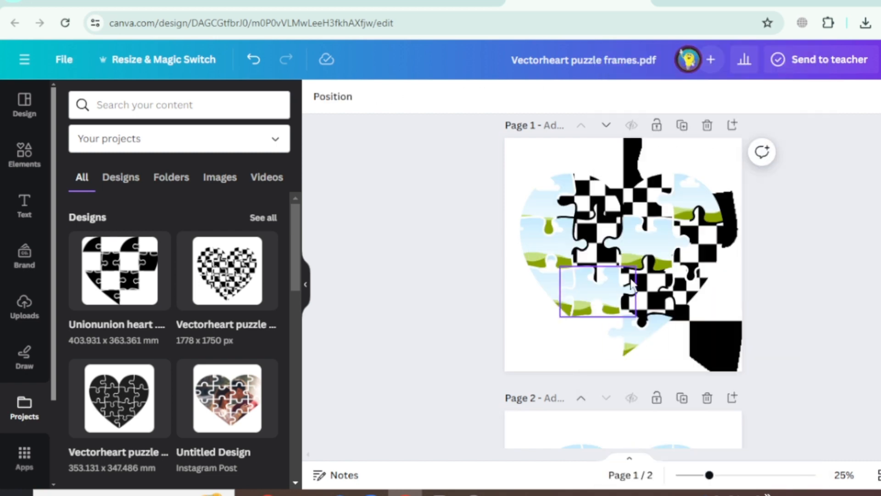
# - Drag a stray checkered image off page 1's heart and select it for deletion
pyautogui.moveTo(600, 294); pyautogui.dragTo(644, 199)
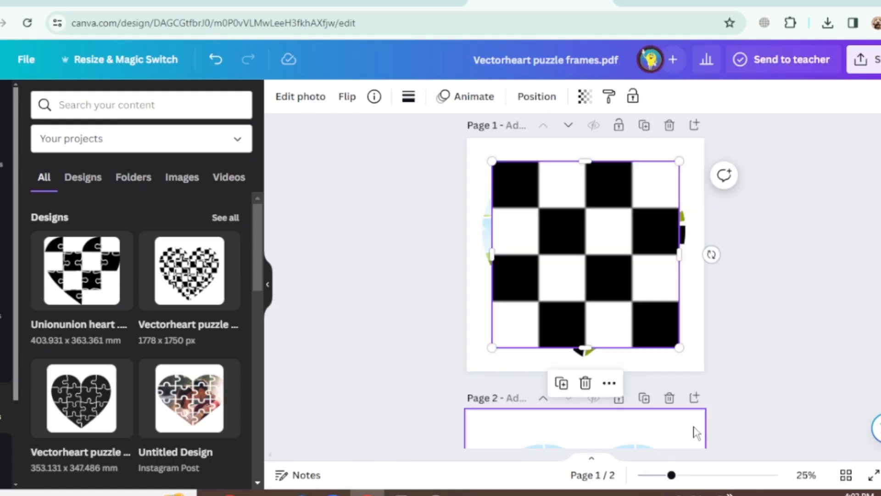
pyautogui.rightClick(584, 253)
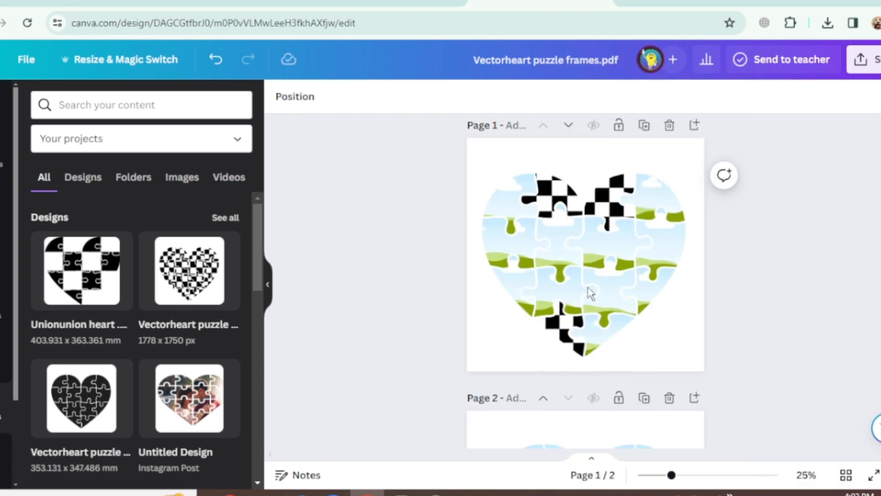
pyautogui.click(584, 253)
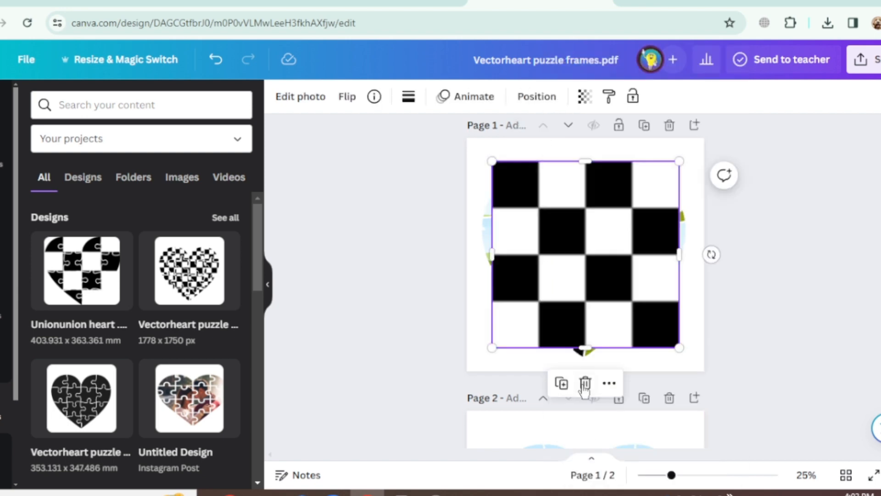
pyautogui.moveTo(584, 384)
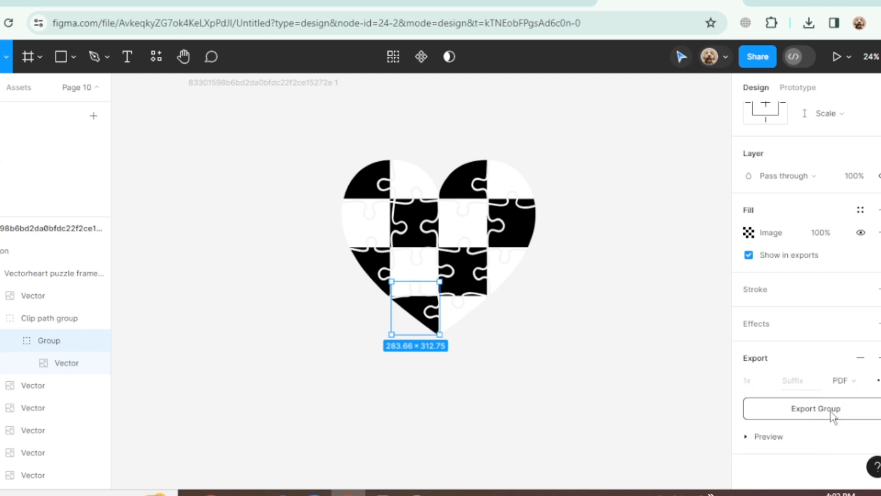
pyautogui.moveTo(828, 415)
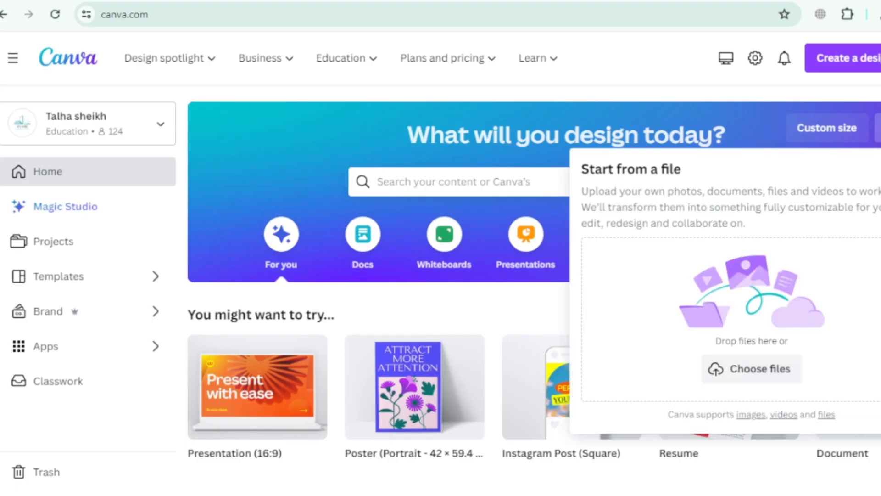
# - Upload the exported puzzle-piece PDF through Start from a file on the home page
pyautogui.click(751, 369)
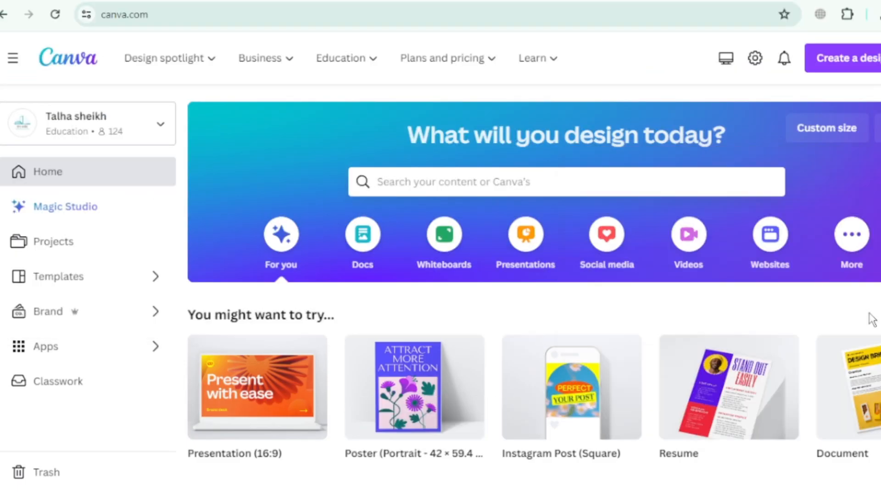
pyautogui.scroll(-3)
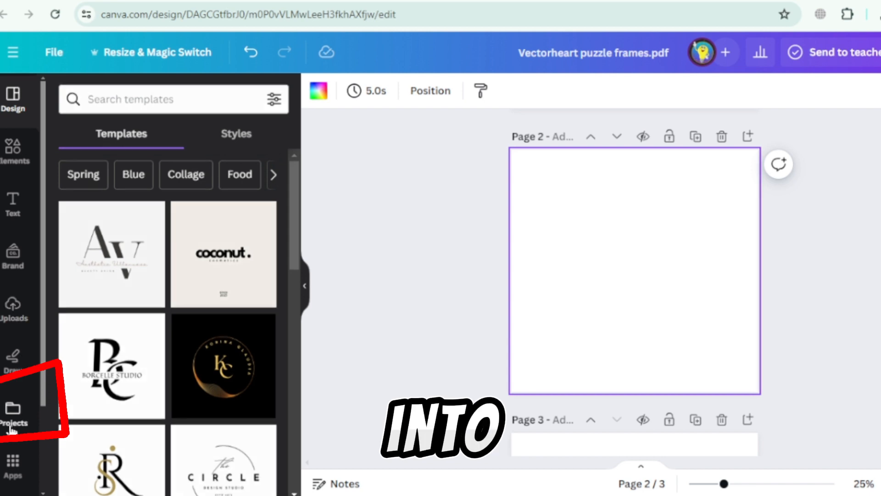
# - Add Vector (1).pdf from Projects and snap the piece into the heart's bottom tip
pyautogui.click(12, 413)
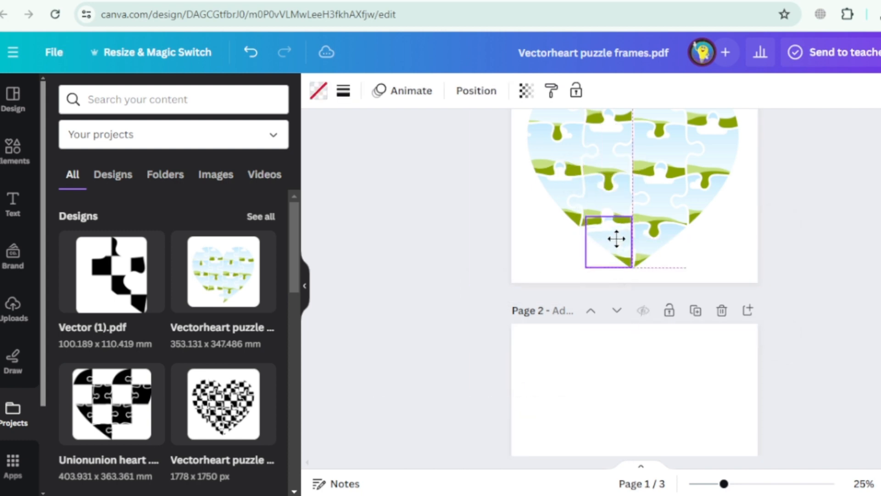
pyautogui.click(609, 239)
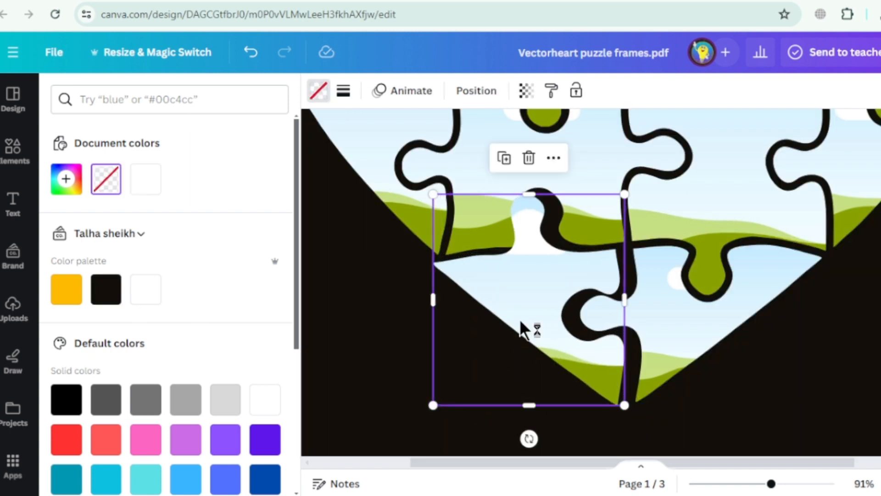
pyautogui.moveTo(523, 320); pyautogui.dragTo(536, 318)
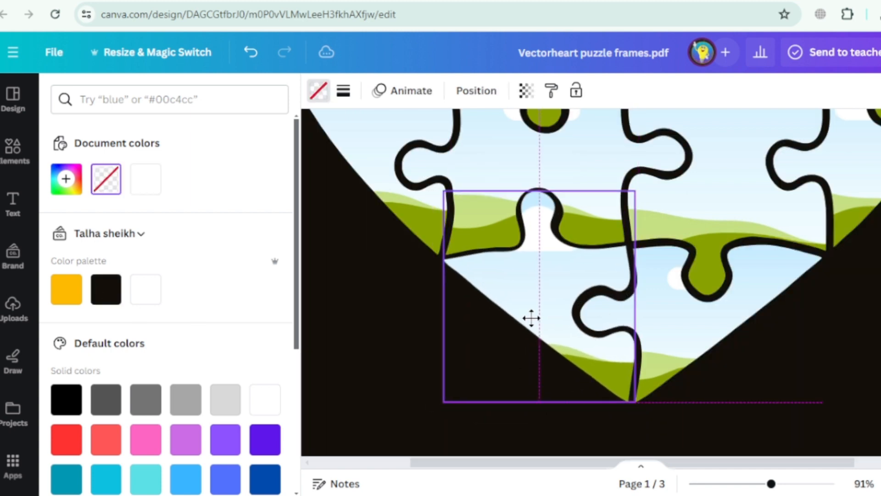
pyautogui.moveTo(773, 483); pyautogui.dragTo(714, 484)
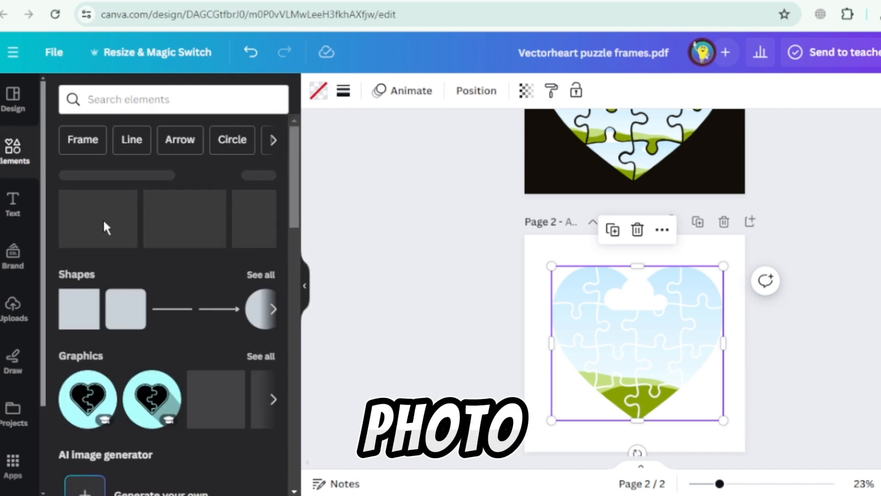
# - Drop a recently used couple photo into page 2's heart and make the background black
pyautogui.click(102, 218)
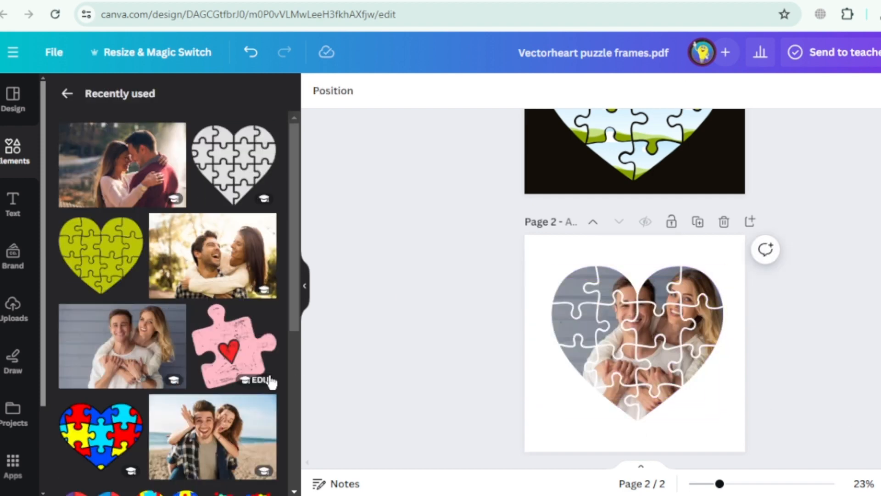
pyautogui.click(634, 343)
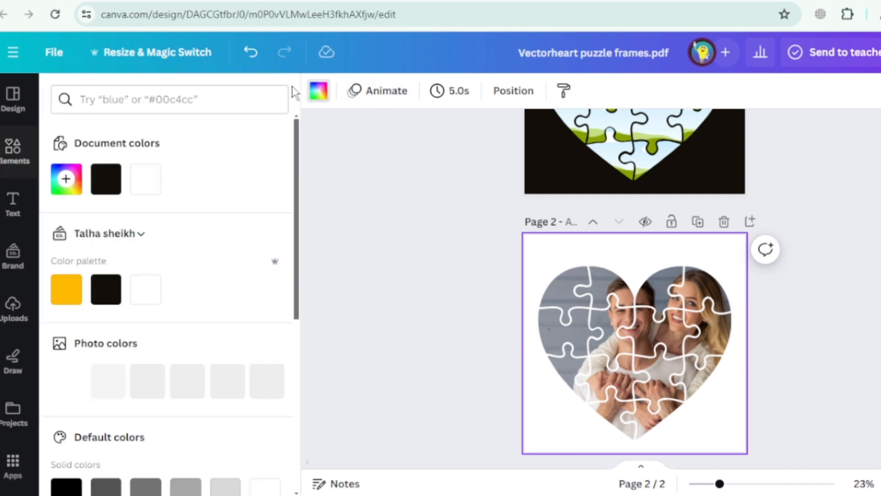
pyautogui.click(105, 178)
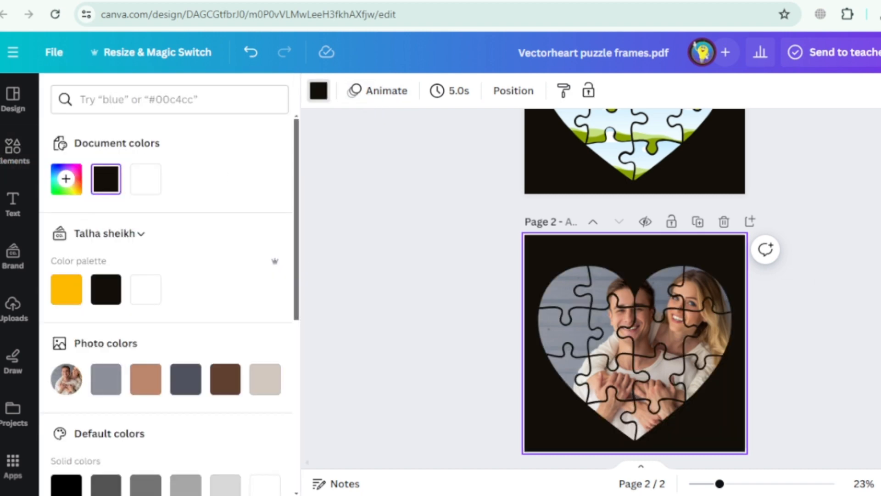
pyautogui.click(13, 149)
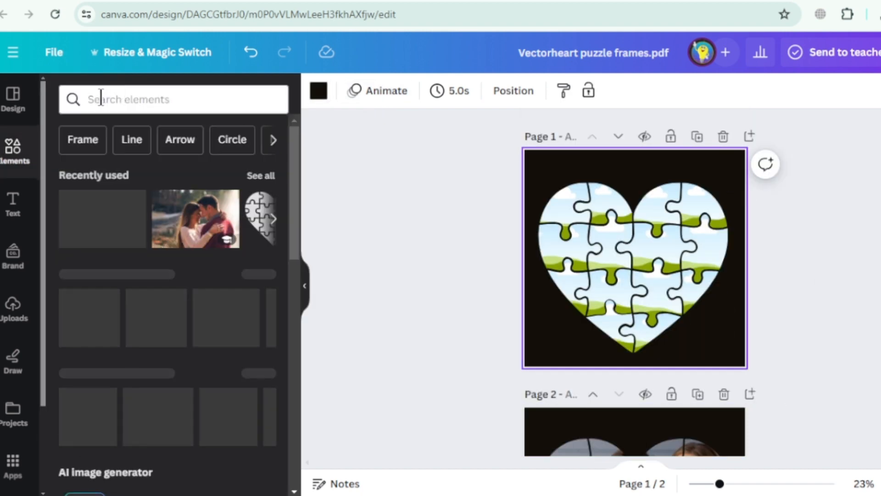
# - Search Photos for 'couple' and drag a photo onto page 1's heart frames
pyautogui.write('couple')
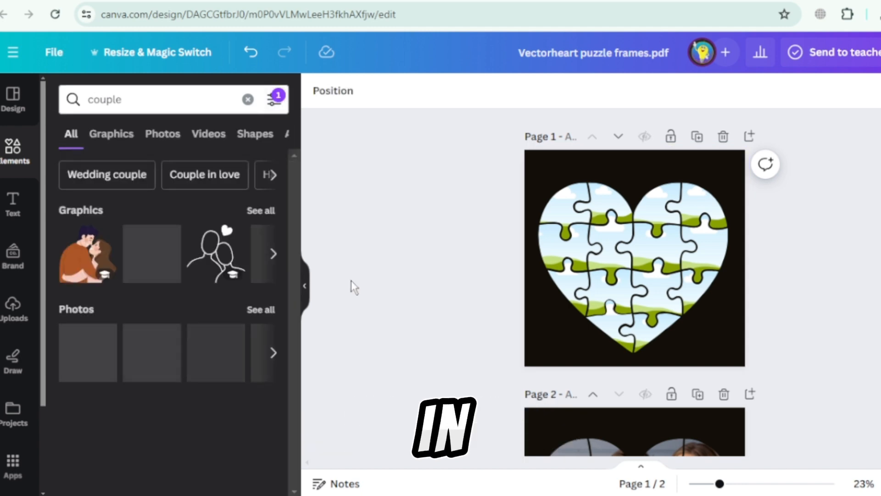
pyautogui.click(163, 133)
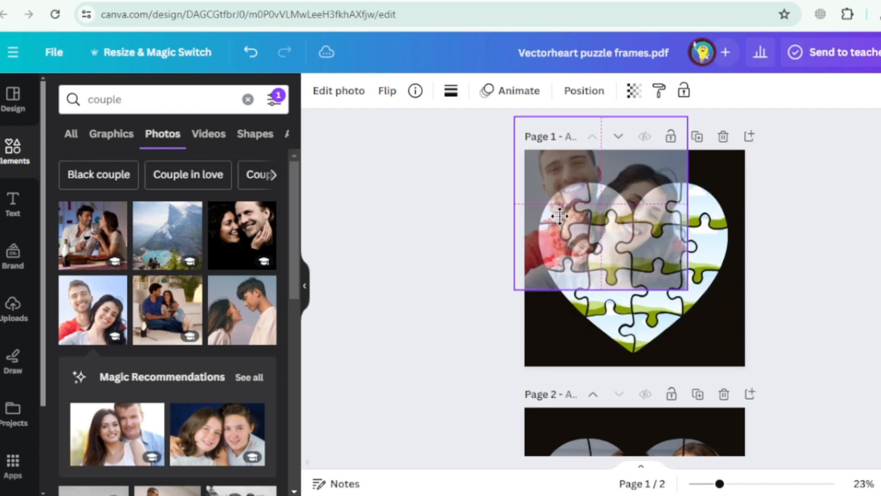
pyautogui.moveTo(559, 216); pyautogui.dragTo(571, 284)
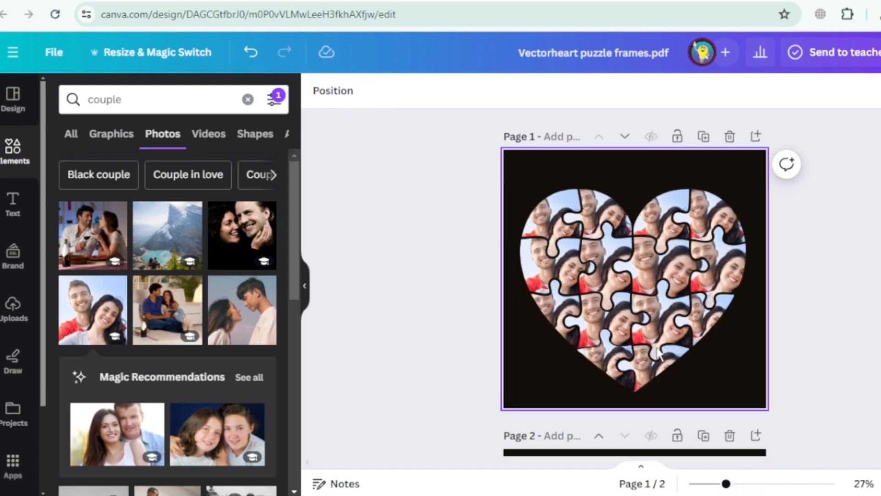
pyautogui.click(551, 219)
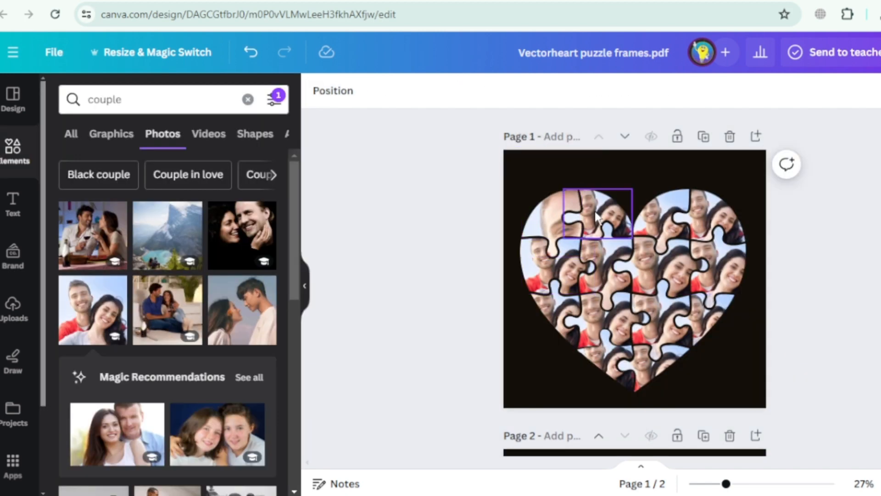
# - Enlarge the top-left piece's couple photo to span the whole heart
pyautogui.doubleClick(596, 216)
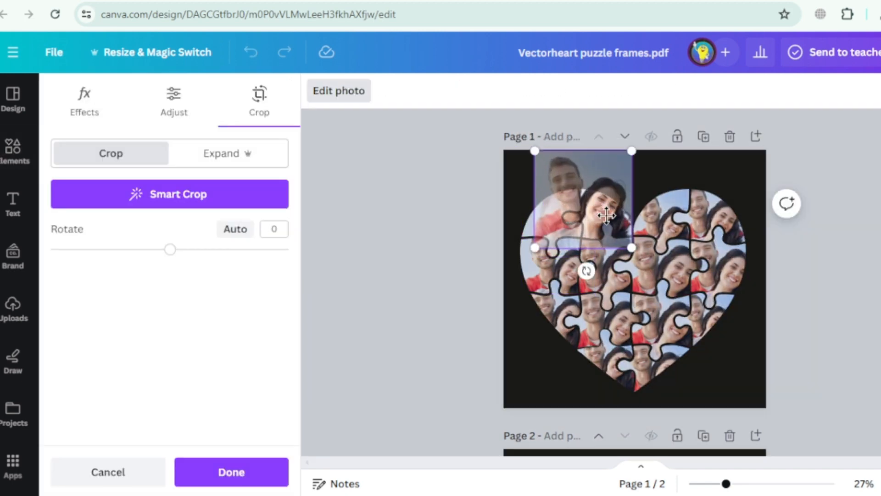
pyautogui.moveTo(631, 247); pyautogui.dragTo(767, 382)
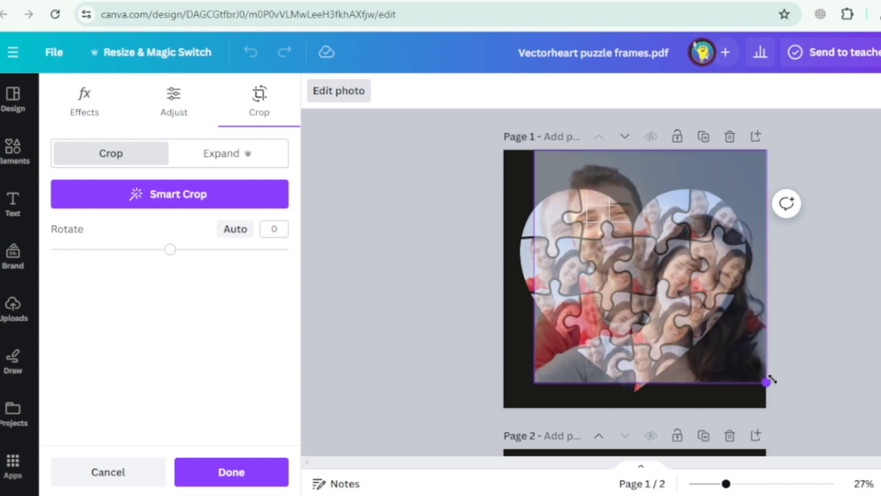
pyautogui.moveTo(767, 383); pyautogui.dragTo(505, 410)
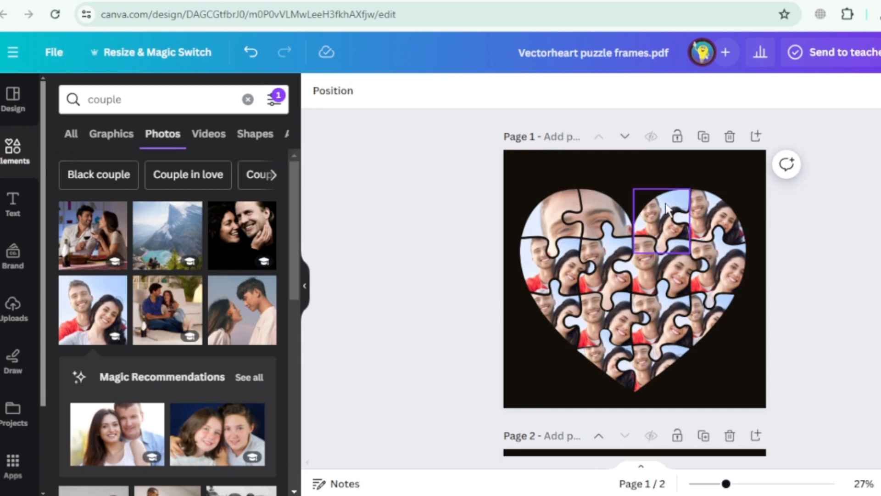
# - Scale the other pieces' photos to cover the heart so the faces line up
pyautogui.doubleClick(664, 220)
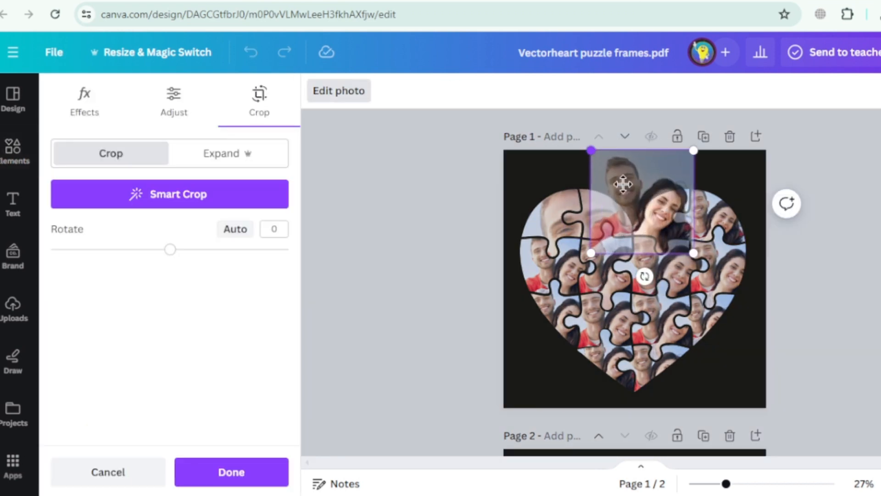
pyautogui.moveTo(623, 183); pyautogui.dragTo(607, 331)
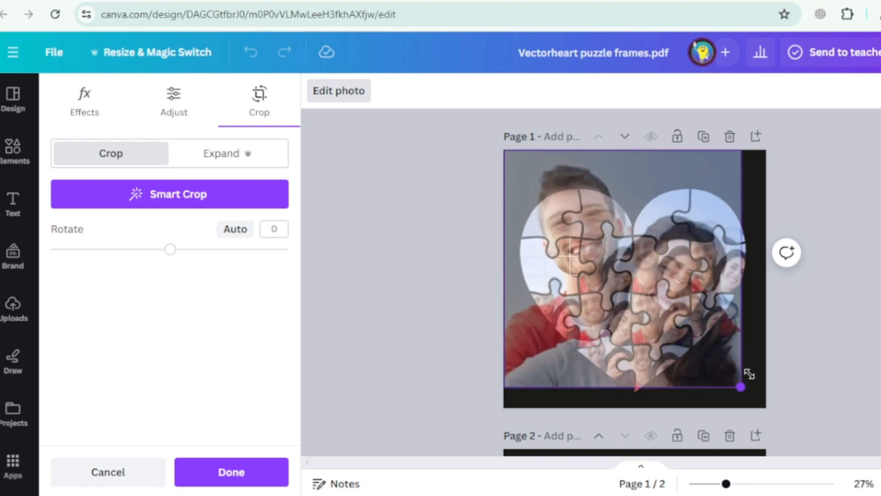
pyautogui.moveTo(741, 386); pyautogui.dragTo(658, 158)
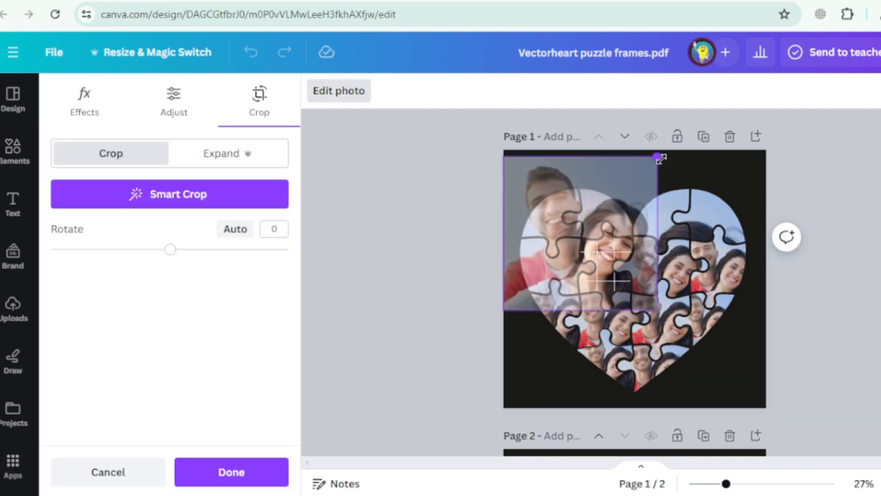
pyautogui.moveTo(661, 159); pyautogui.dragTo(767, 413)
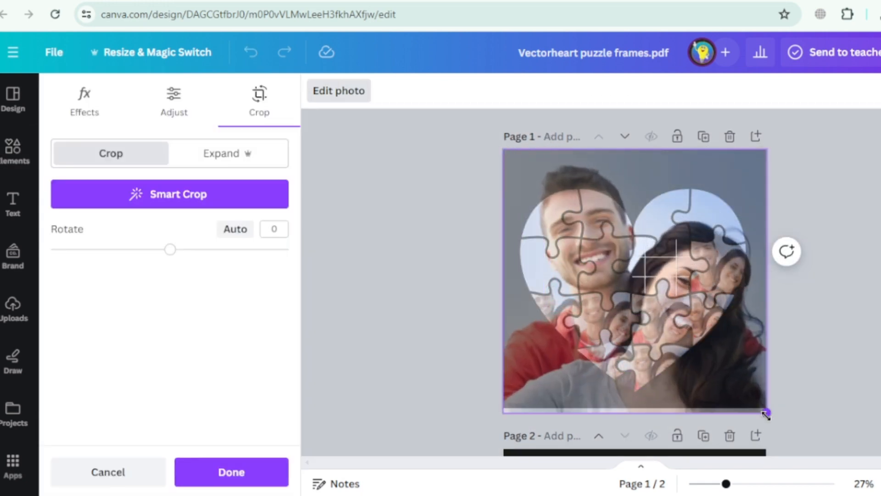
pyautogui.click(231, 471)
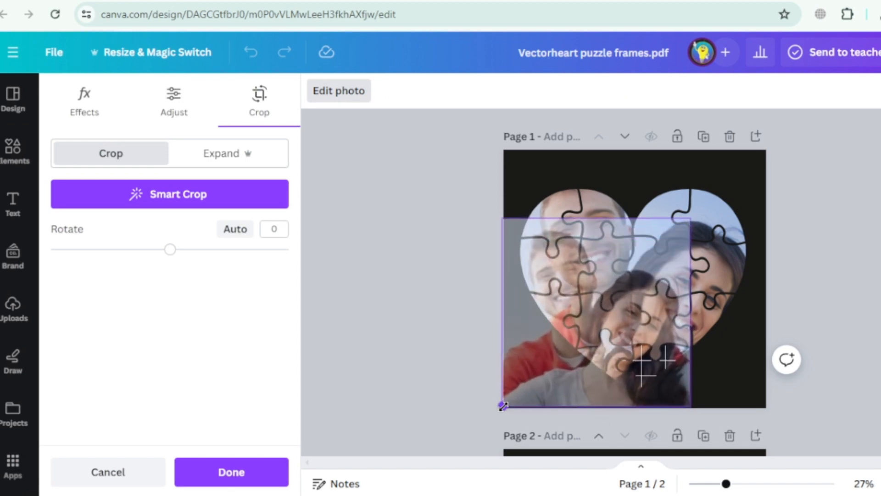
pyautogui.moveTo(503, 406); pyautogui.dragTo(691, 406)
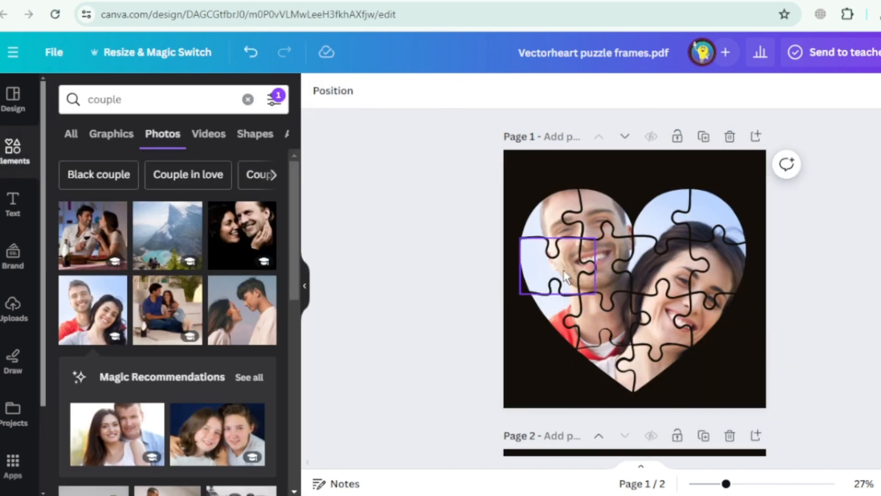
# - Scroll down to page 2 and select its photo-filled heart
pyautogui.scroll(-3)
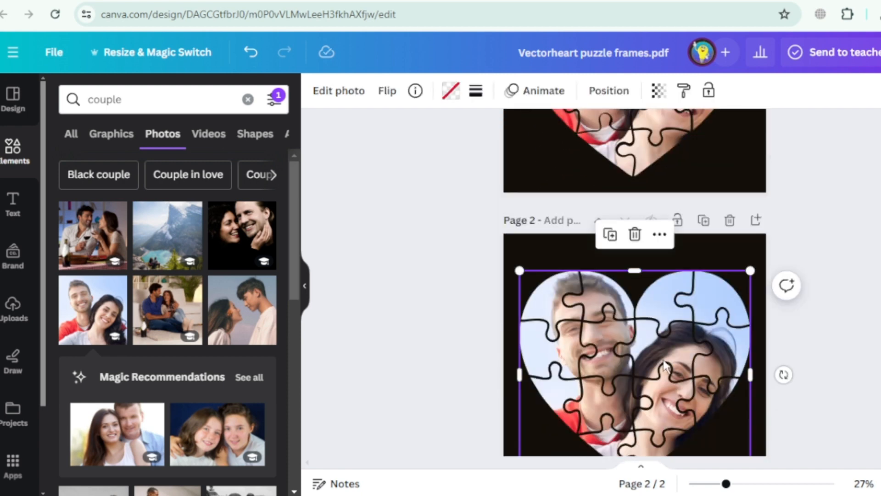
pyautogui.click(338, 91)
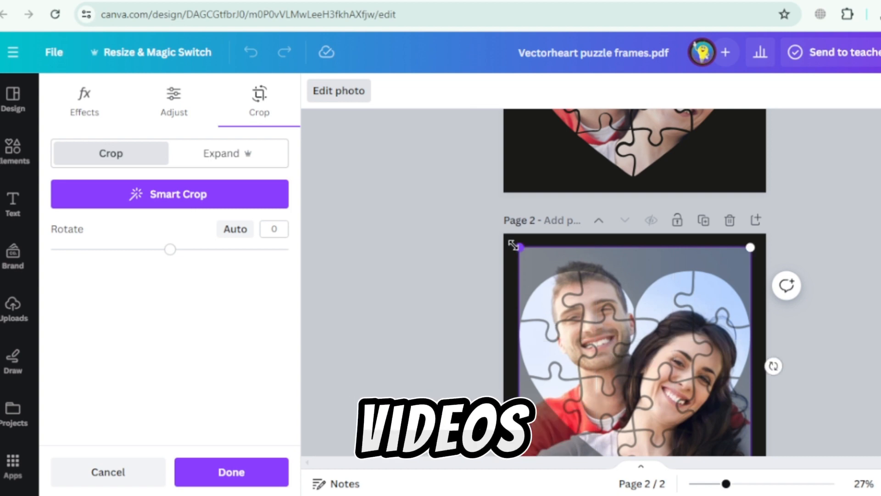